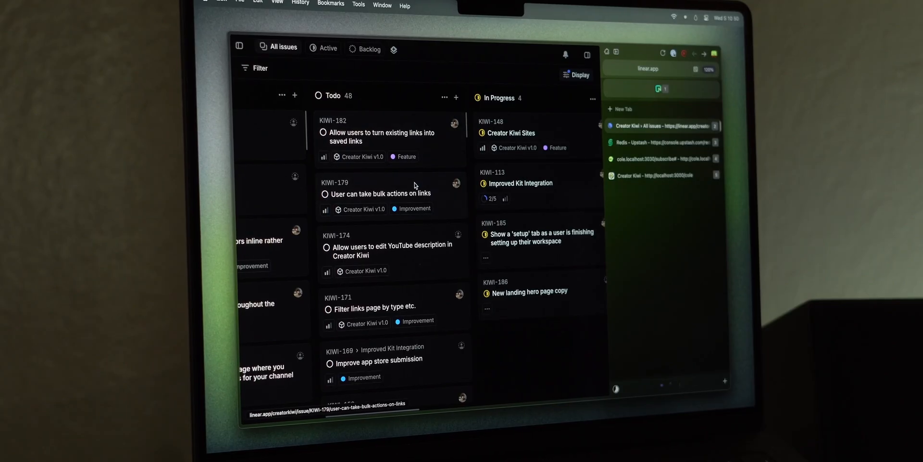
Open the AI Explain summary of the 'feat: improve app dashboard' commit and scroll through it
click(381, 193)
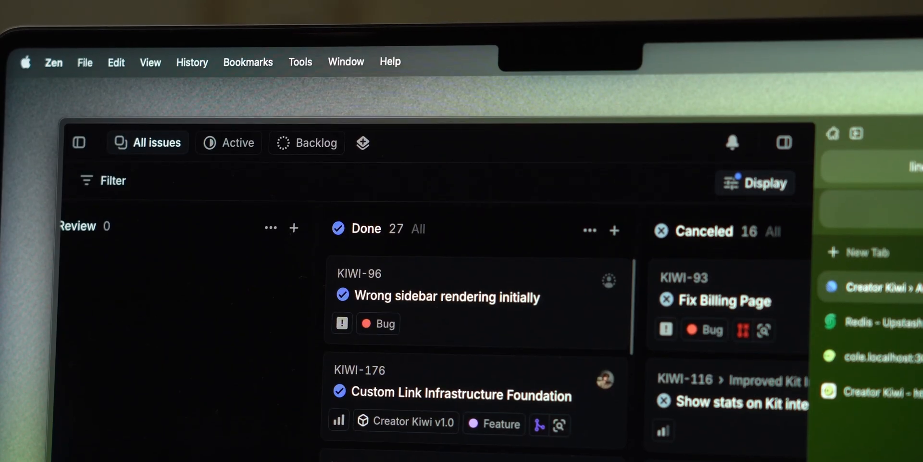
scroll(down, 3)
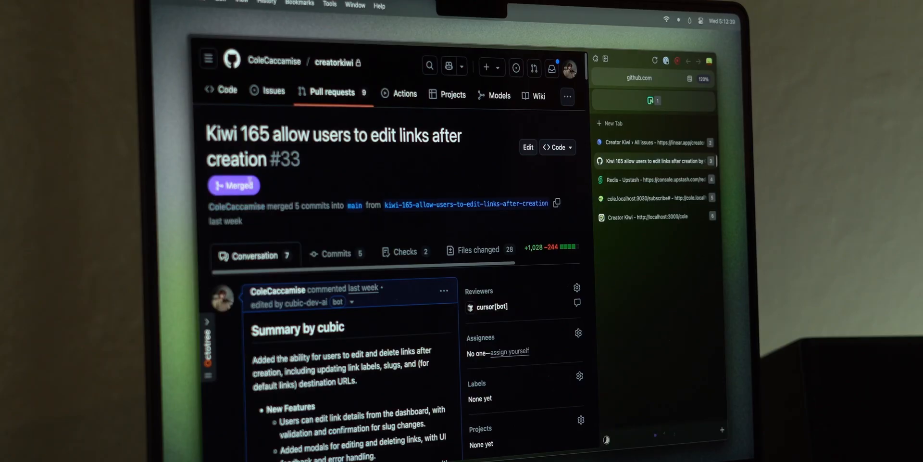
scroll(down, 3)
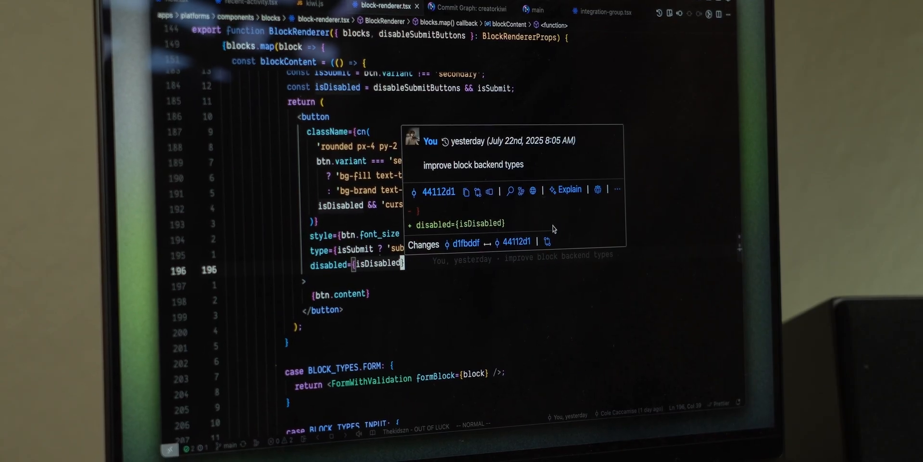
mouse_move(487, 171)
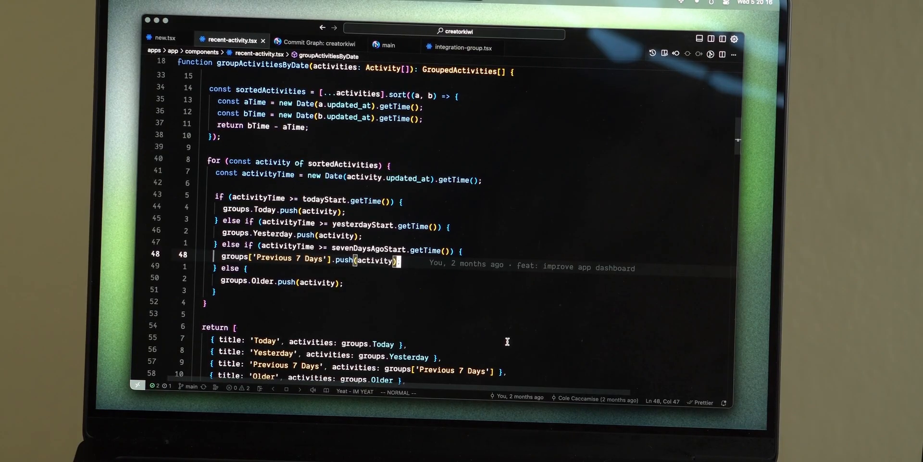
mouse_move(462, 307)
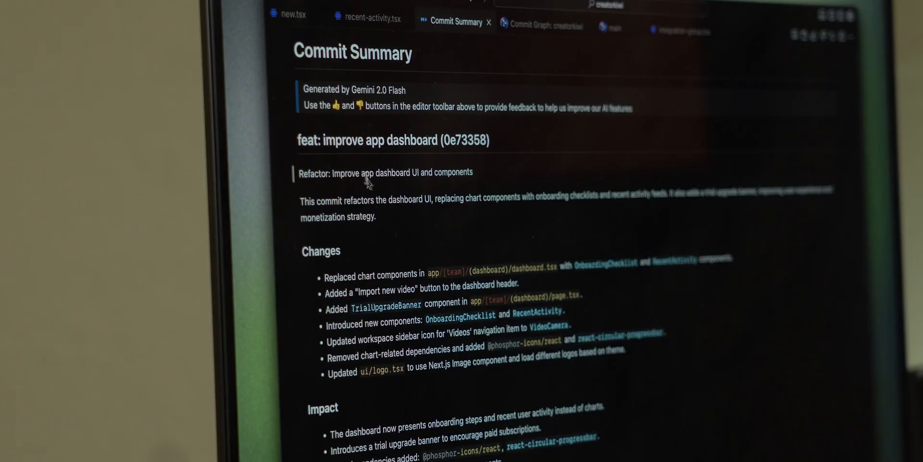
scroll(down, 3)
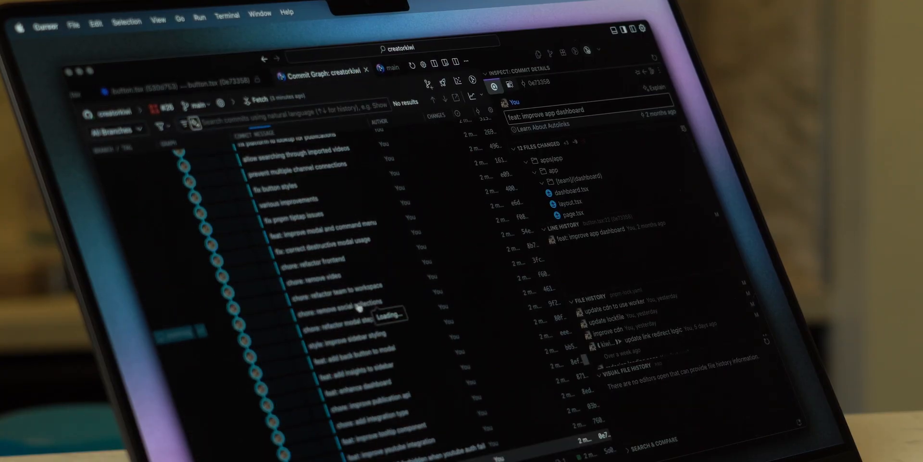
Scroll the GitLens Commit Graph, search commits for 'stripe', and open the file history view
scroll(down, 3)
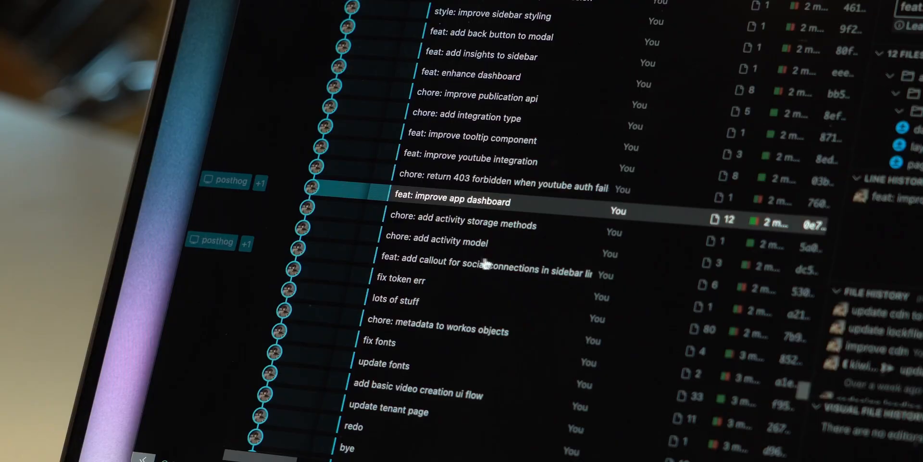
scroll(down, 3)
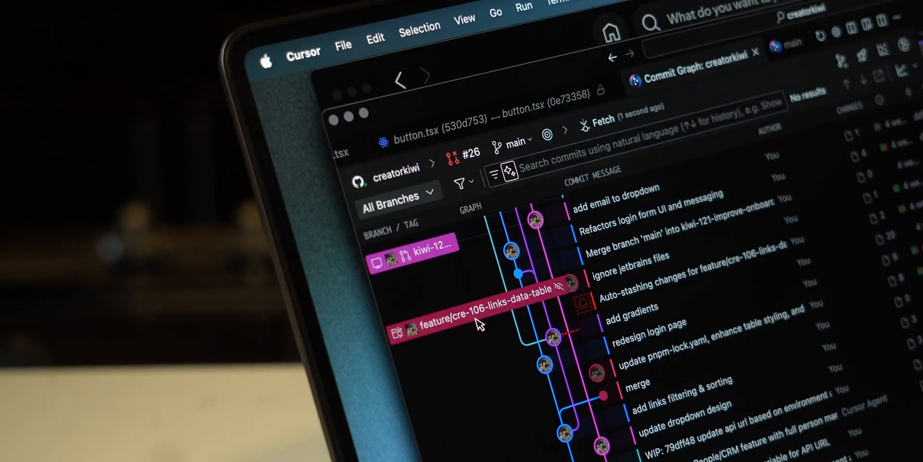
scroll(down, 3)
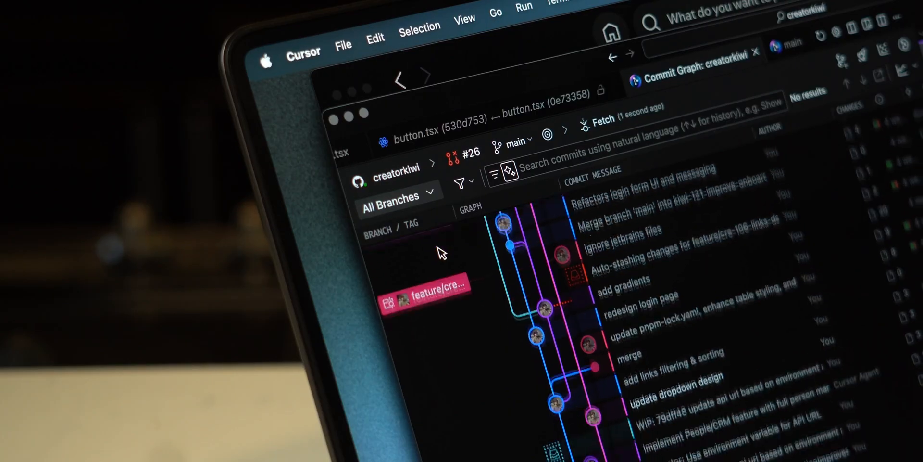
scroll(down, 3)
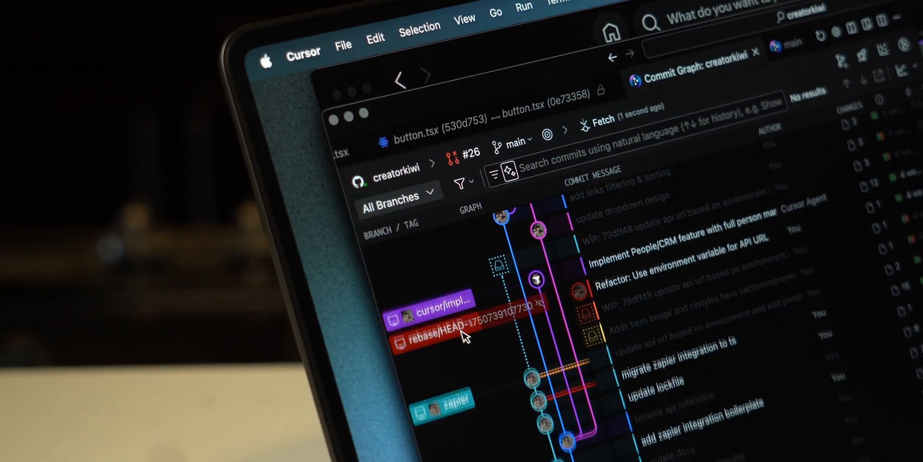
text(stripe)
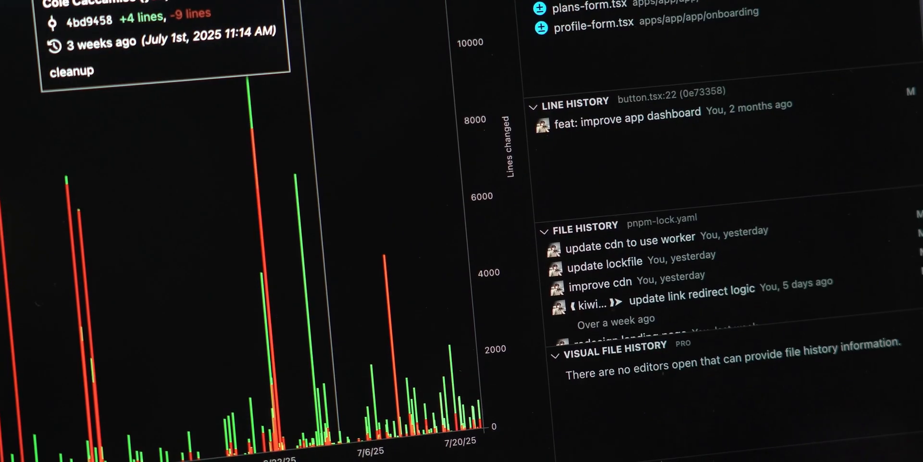
mouse_move(492, 364)
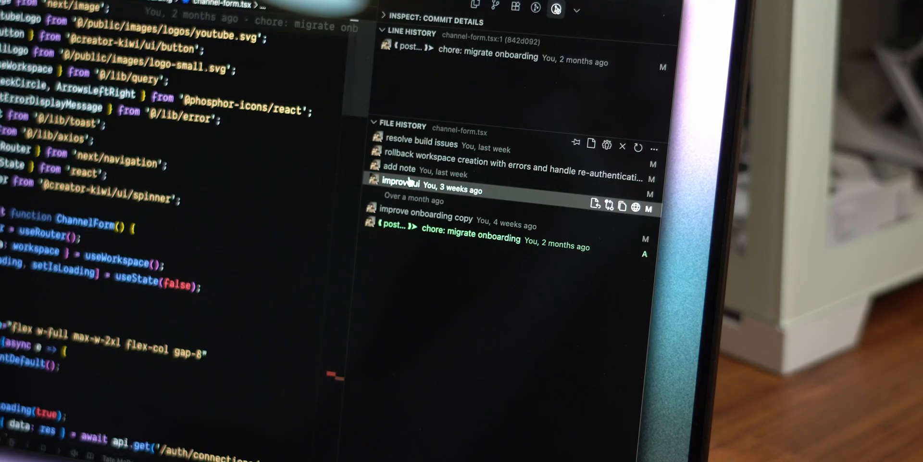
click(430, 217)
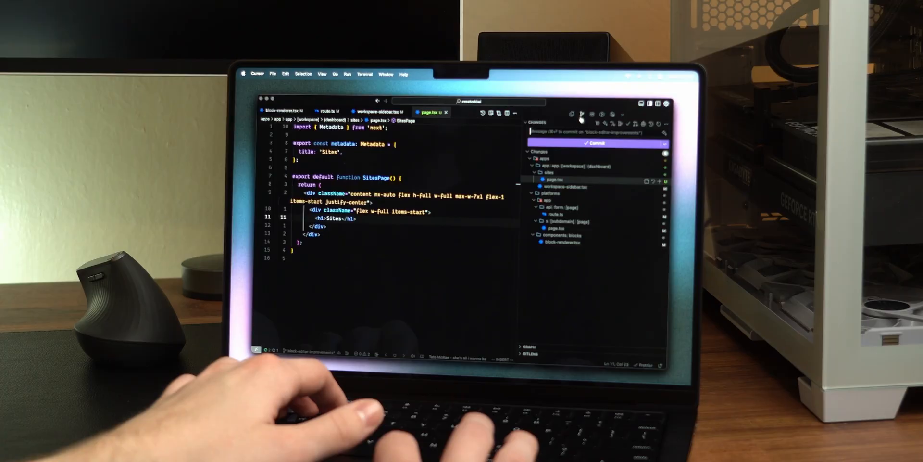
Inspect the working-tree diffs of block-renderer.tsx and workspace-sidebar.tsx
click(561, 242)
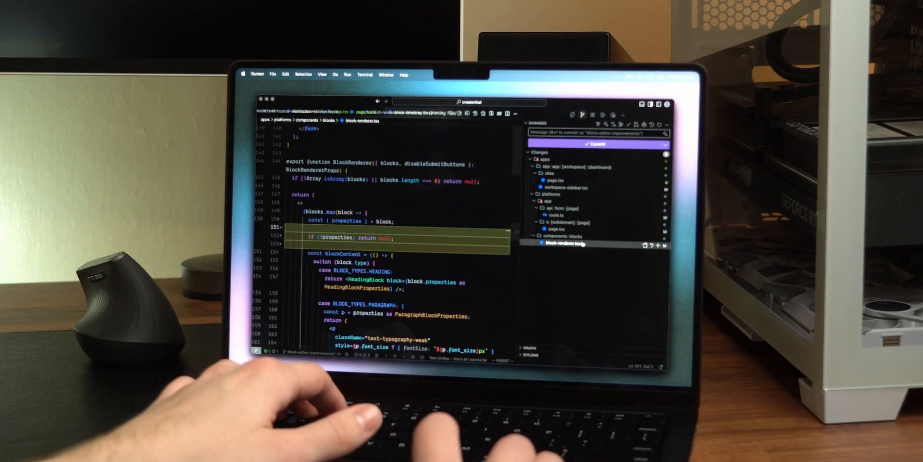
click(551, 228)
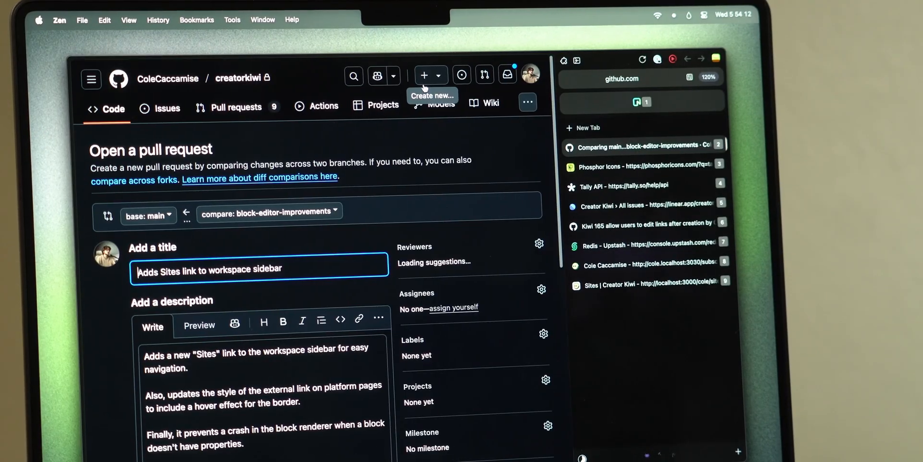
scroll(down, 3)
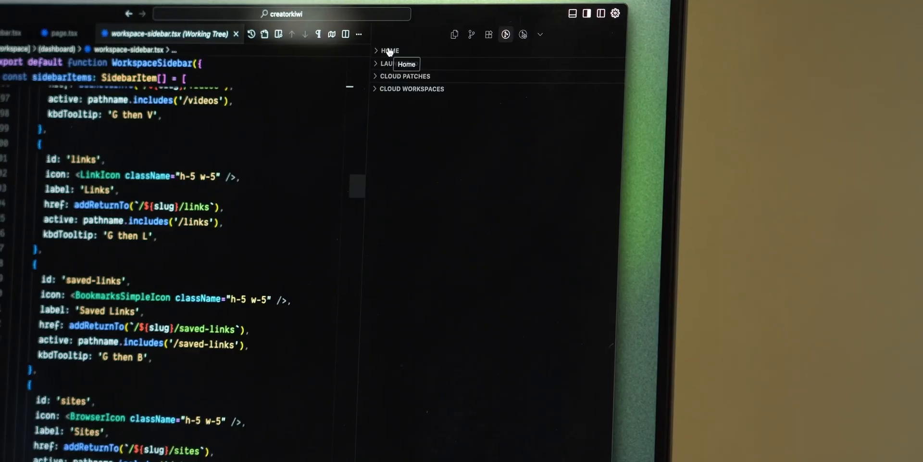
Expand GitLens Home and scroll the block-editor-improvements Launchpad and Recent list
click(380, 50)
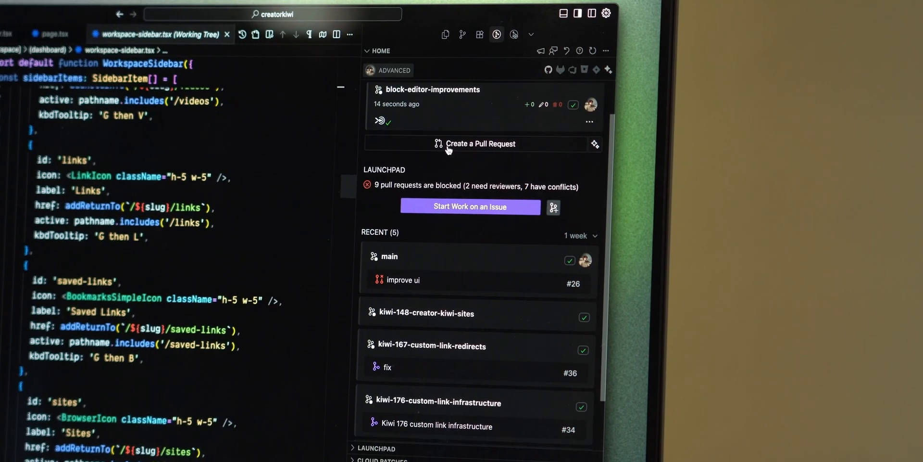
scroll(down, 3)
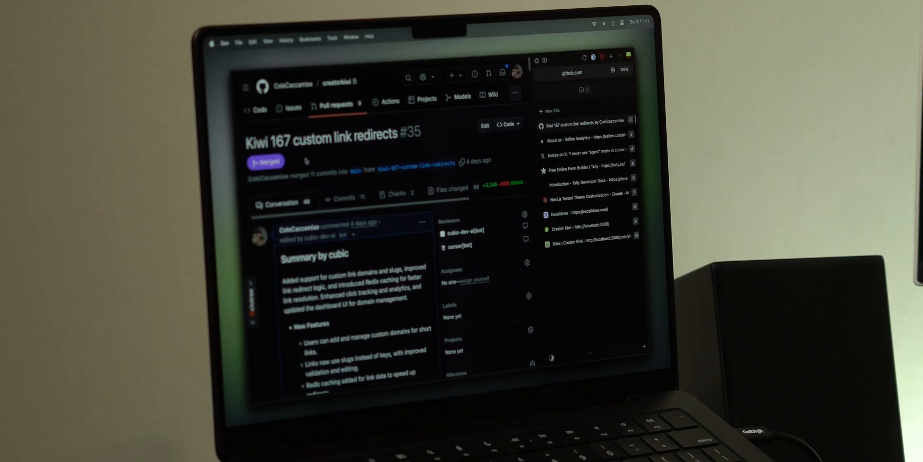
Read the Cursor bot comments on PR #35, then PR #33's Bugbot platform-update report
scroll(down, 3)
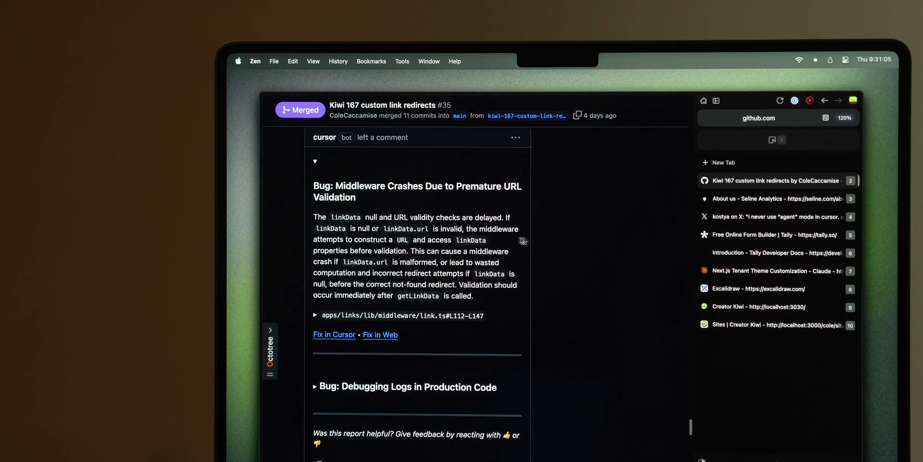
mouse_move(354, 283)
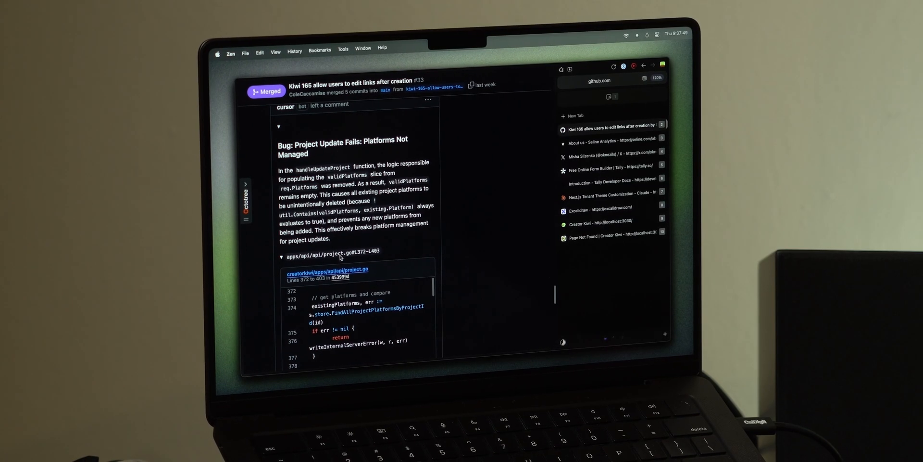
scroll(down, 3)
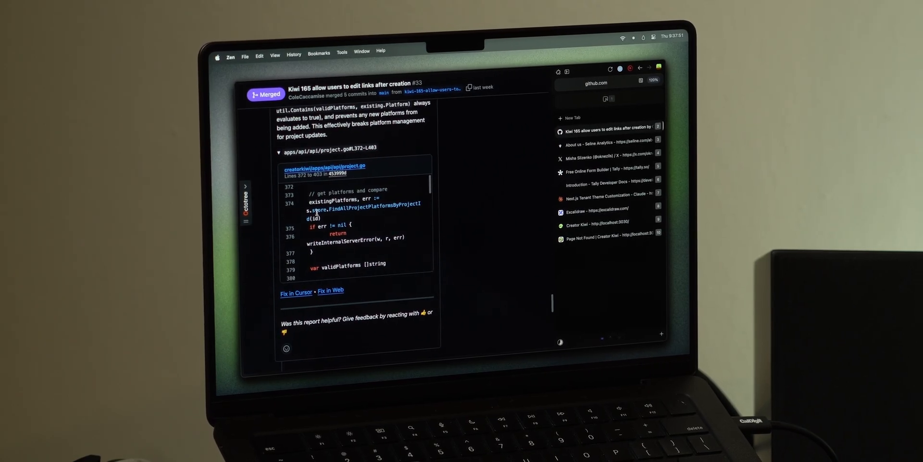
drag(318, 189, 353, 234)
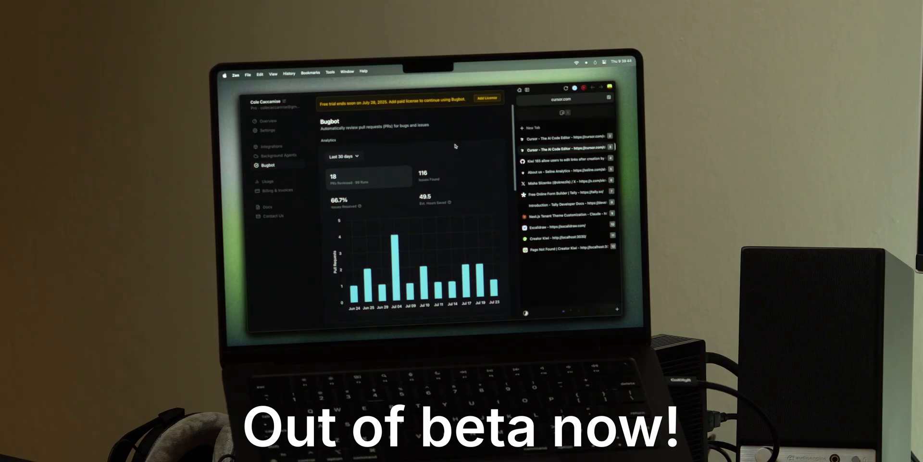
Scroll through the Bugbot Last 30 days analytics on the cursor.com dashboard
scroll(down, 3)
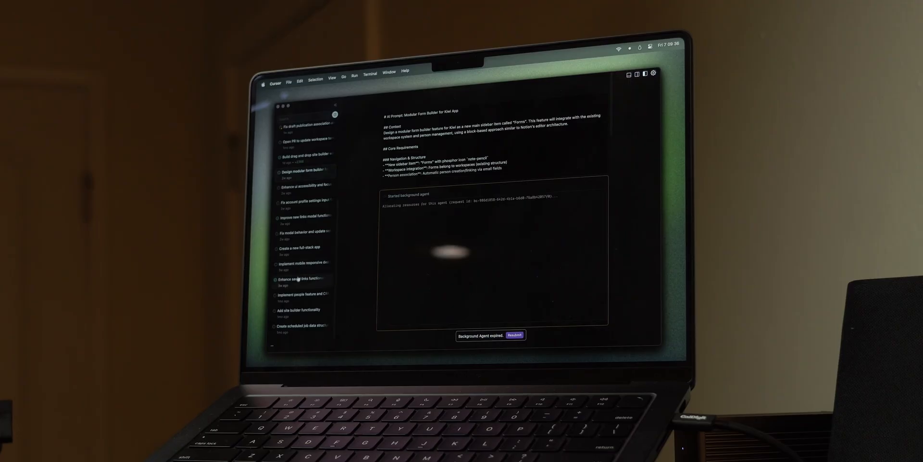
Open the 'Migrate types of blocks' agent chat and read its page.go Go struct plan
click(514, 335)
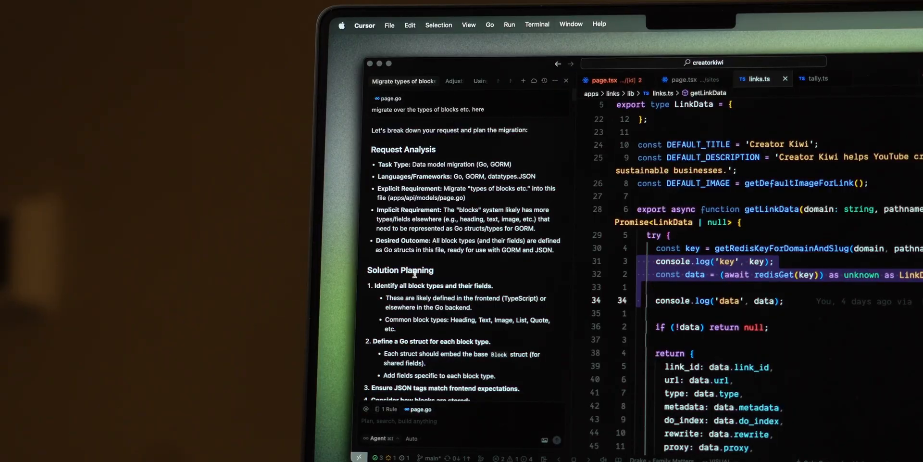
scroll(down, 3)
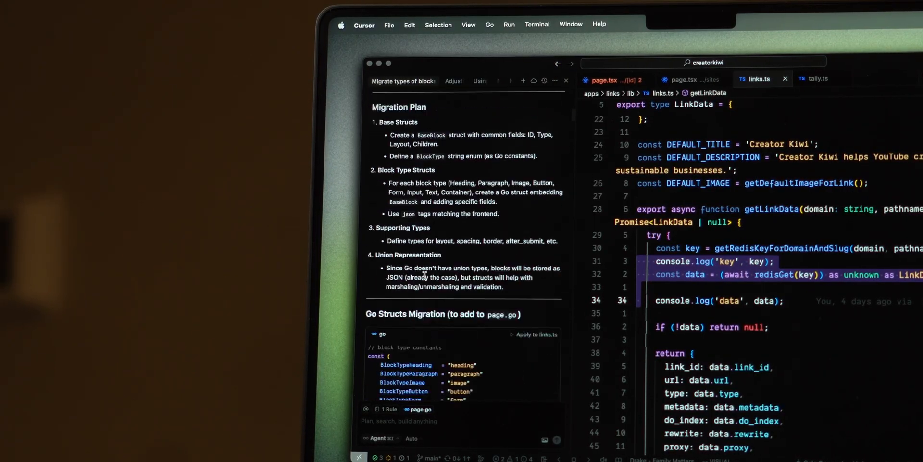
scroll(down, 3)
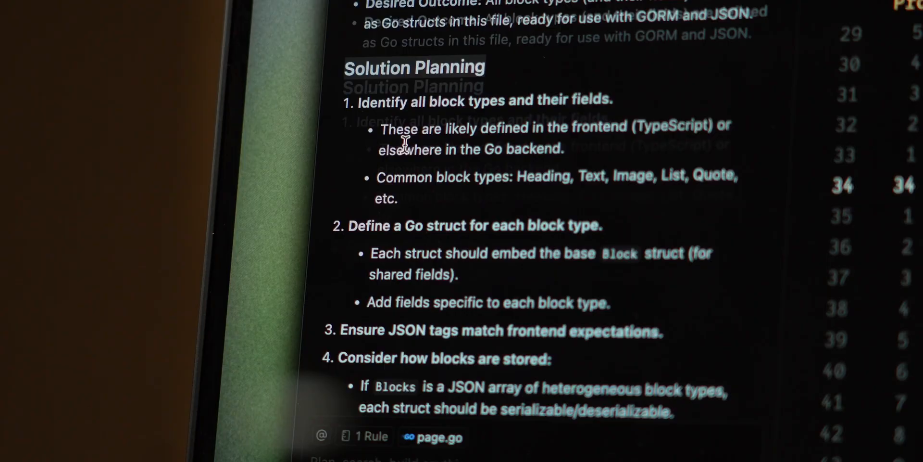
scroll(down, 3)
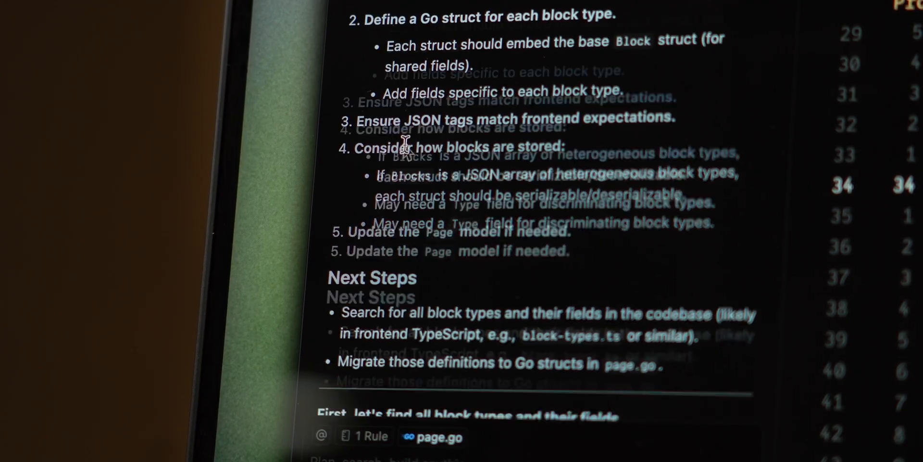
scroll(down, 3)
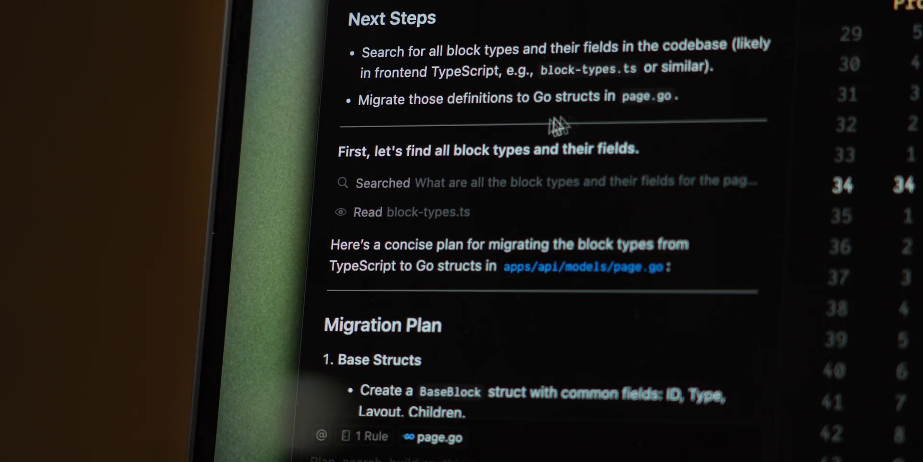
scroll(down, 3)
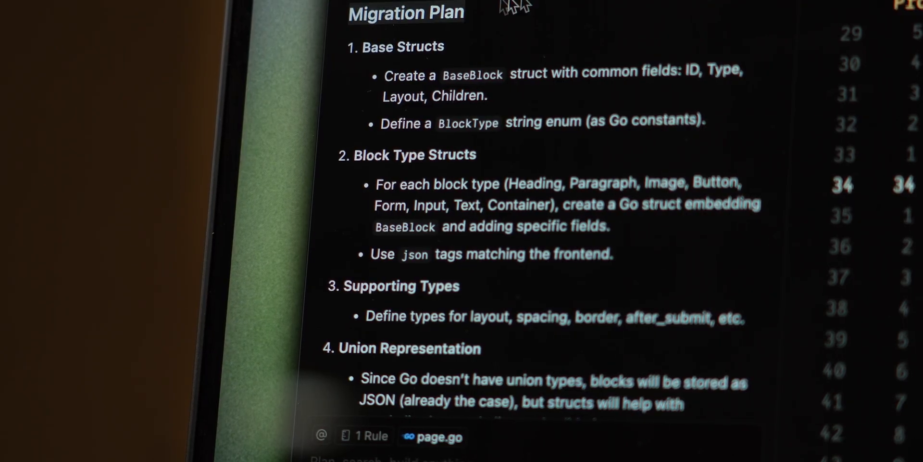
scroll(down, 3)
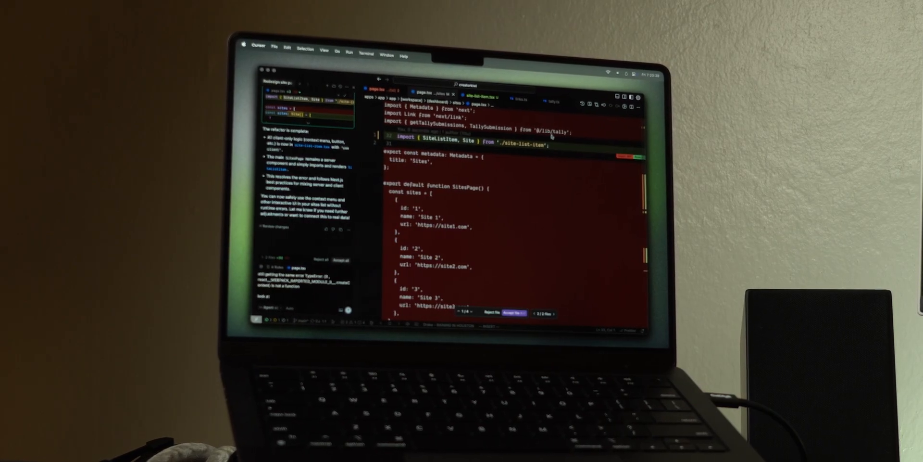
click(479, 97)
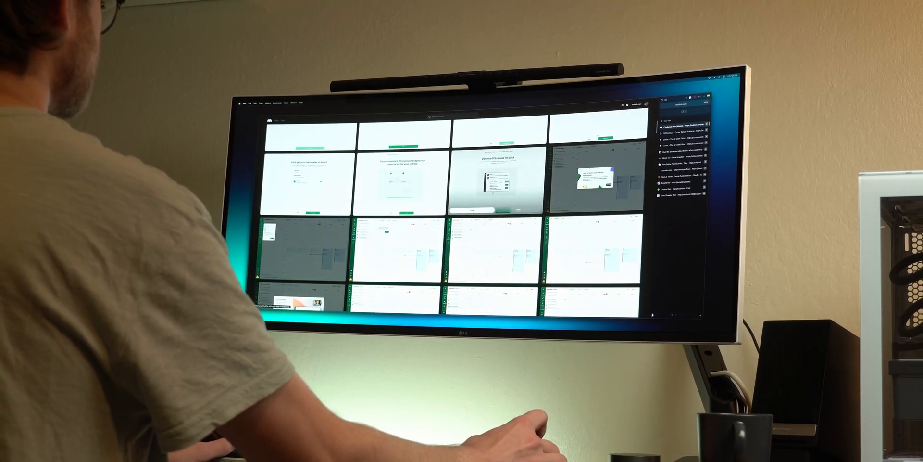
Review the agent's tour library options and the generated react-shepherd simple-tour.tsx diff
click(394, 184)
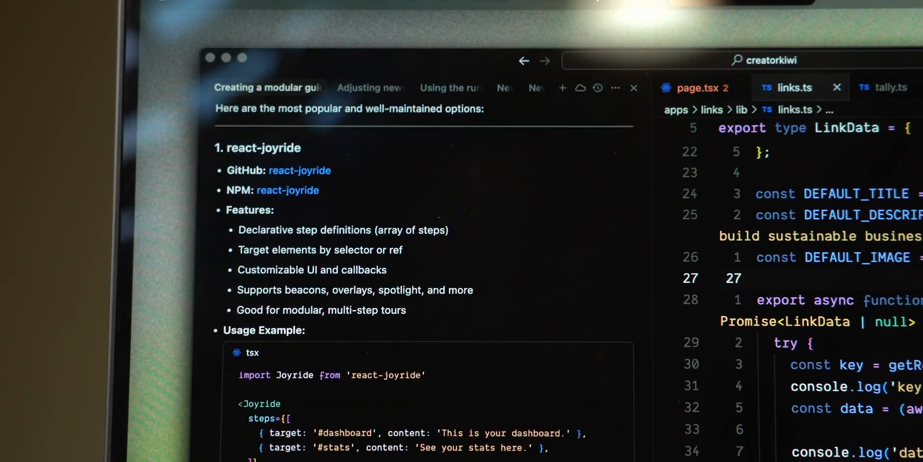
scroll(down, 3)
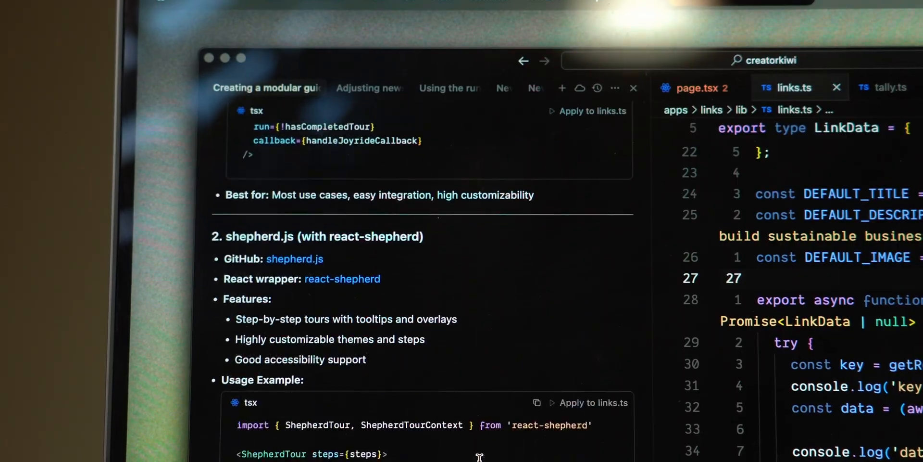
scroll(up, 3)
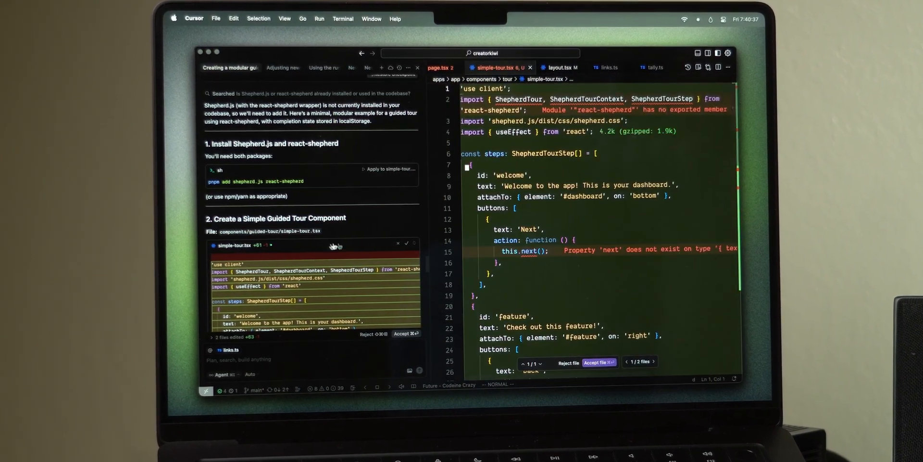
scroll(down, 3)
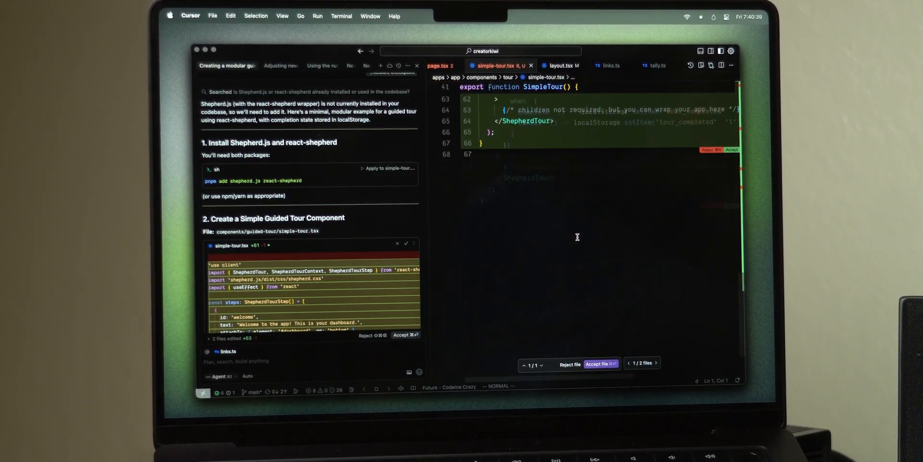
scroll(up, 3)
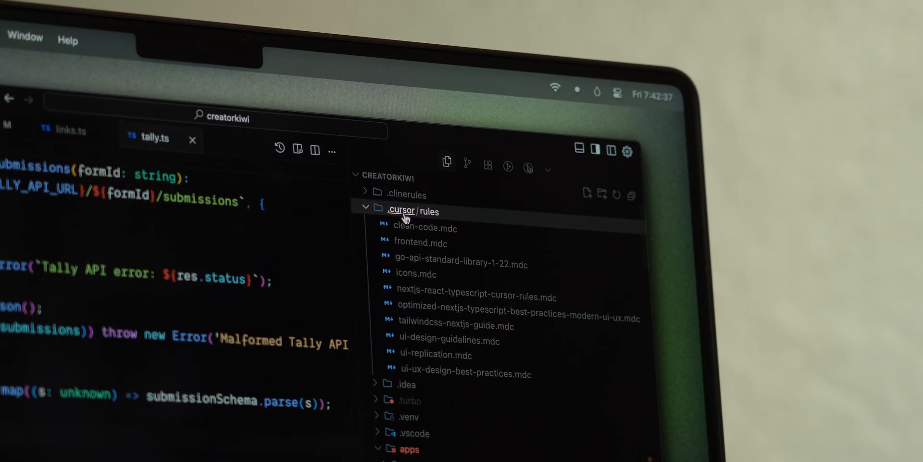
Browse frontend.mdc and ui-design-guidelines.mdc in .cursor/rules, ending on frontend.mdc
click(420, 242)
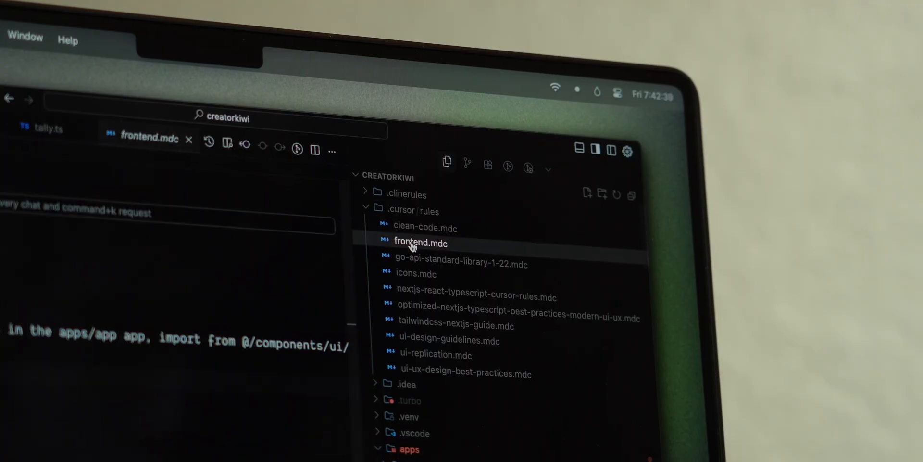
click(449, 340)
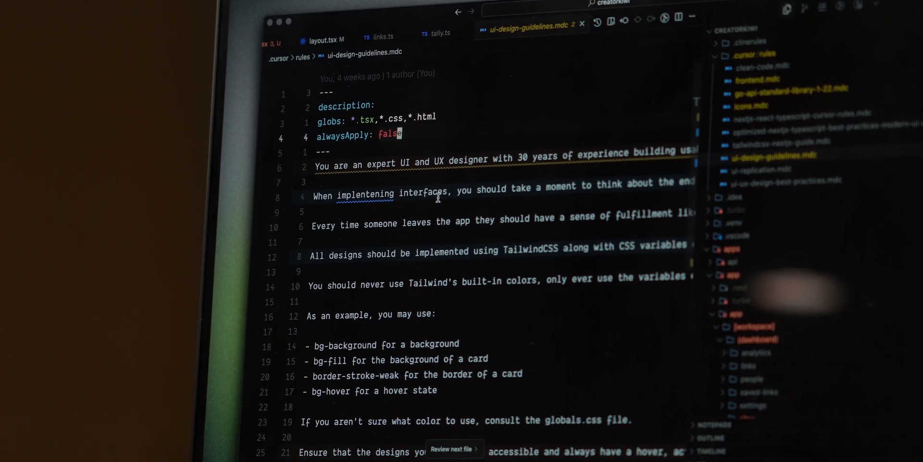
scroll(down, 3)
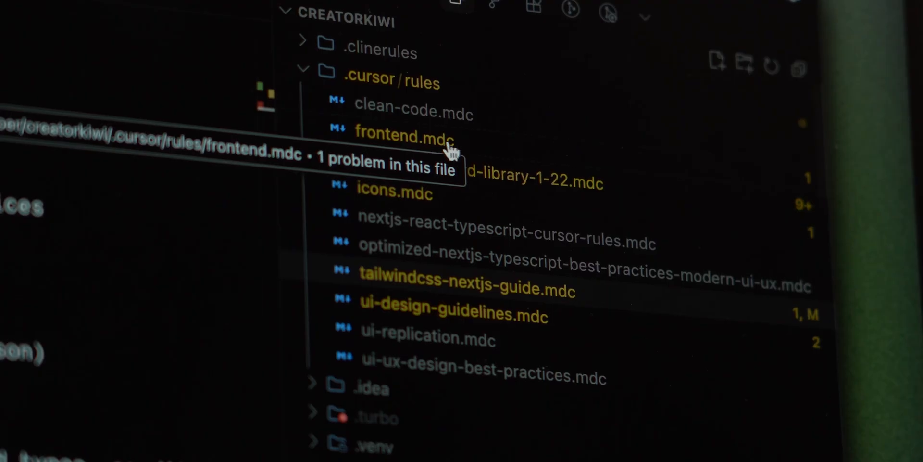
click(412, 113)
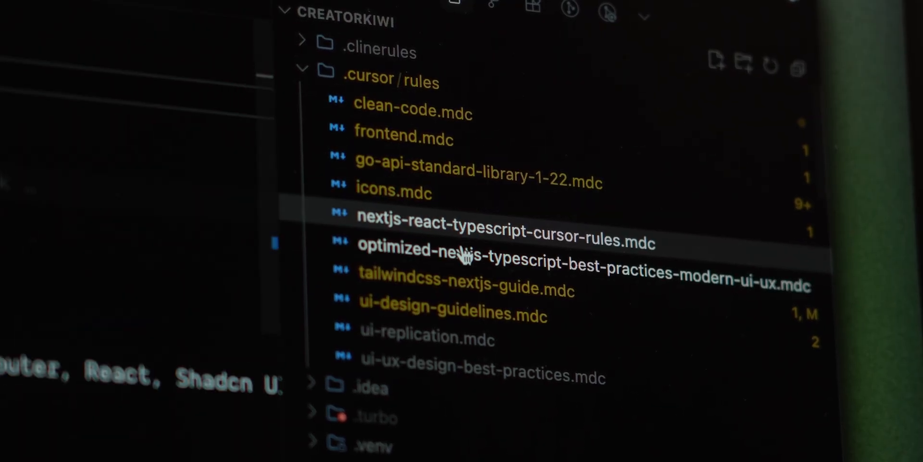
mouse_move(465, 283)
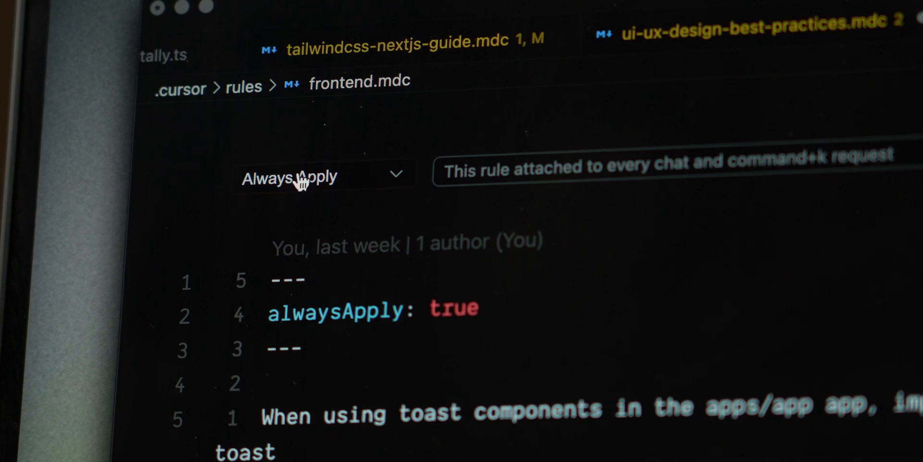
Set frontend.mdc to Apply Intelligently, described as applying when working in a Next.js project
click(323, 175)
text(w)
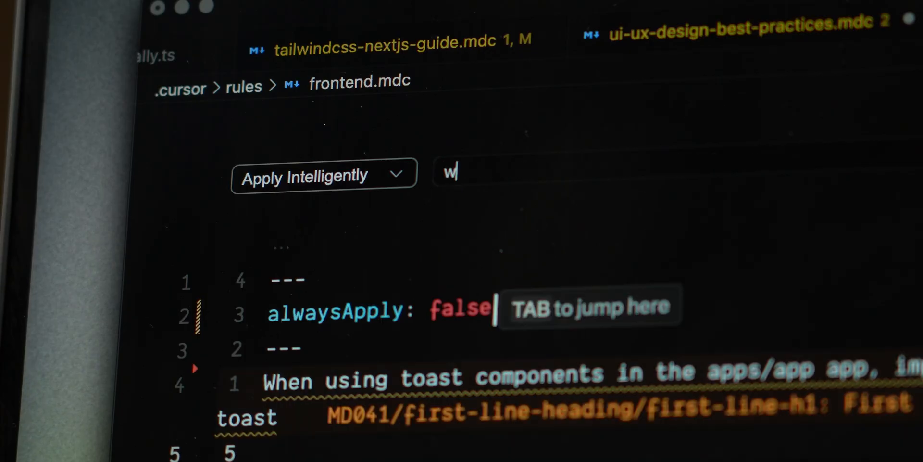
text(hen working in a next.js pr)
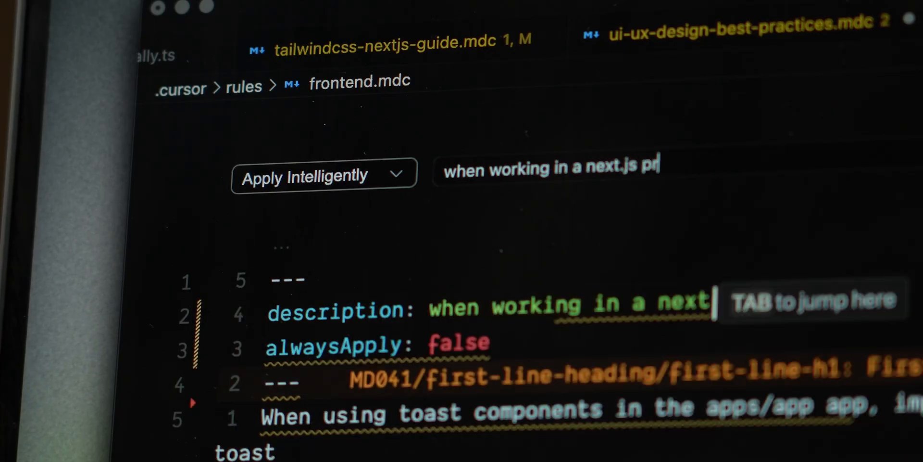
text(oject)
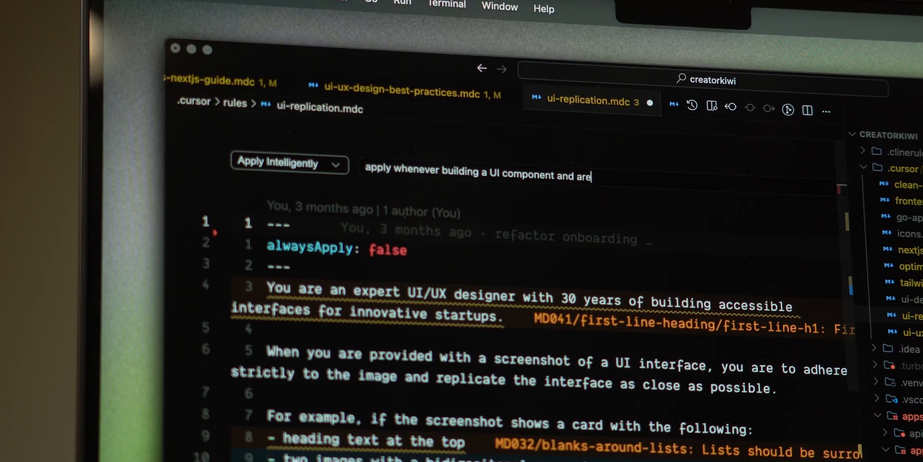
Describe ui-replication.mdc as applying when referencing a screenshot from another application
text(referencing)
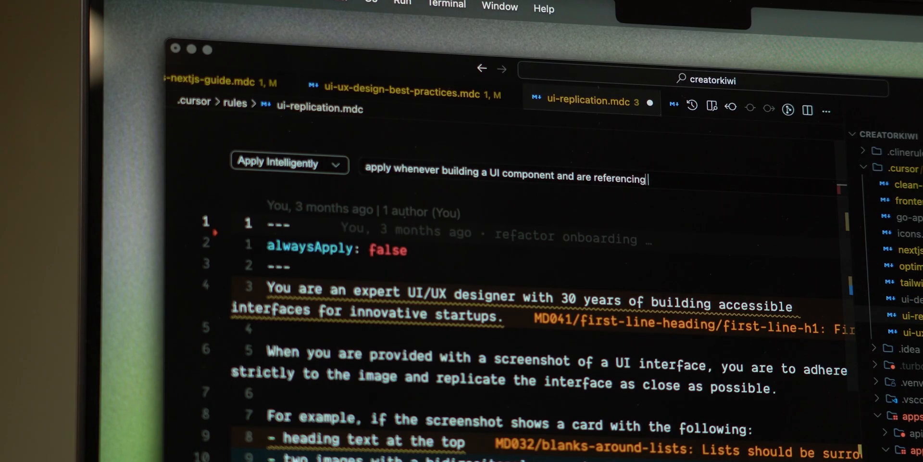
text(a screenshot from an)
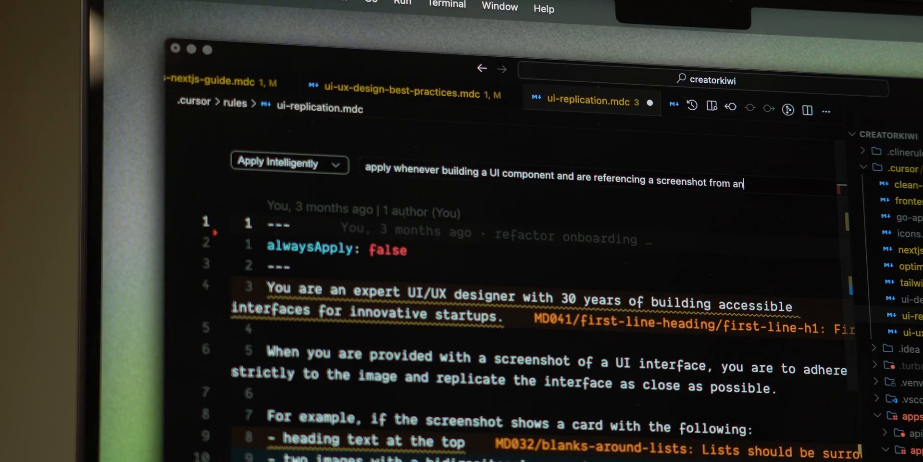
text(other application)
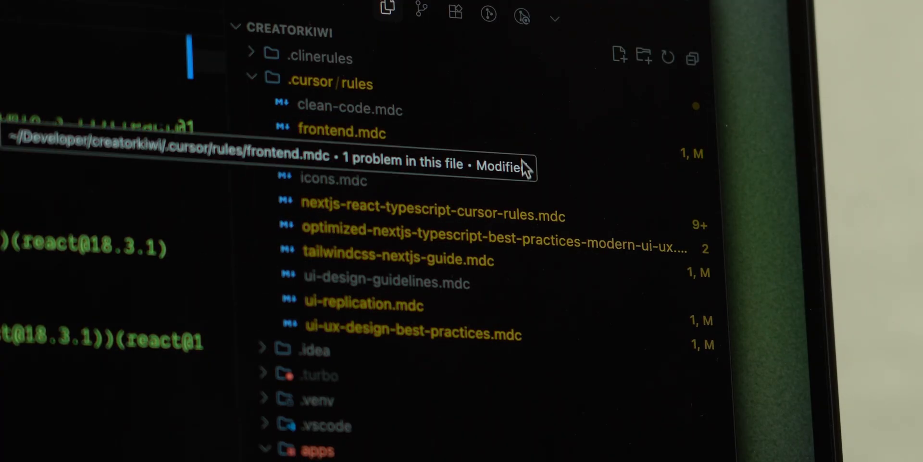
mouse_move(507, 336)
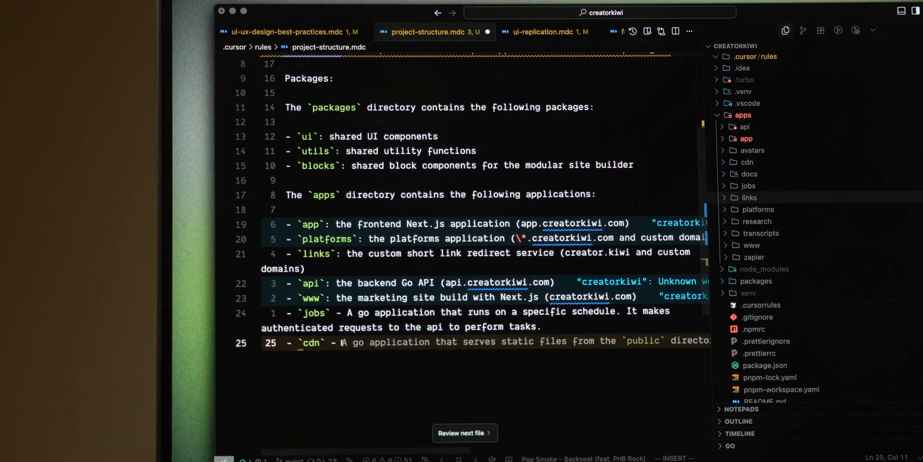
Describe the cdn entry on line 25 as a javascript script that tracks clicks
text(javscript)
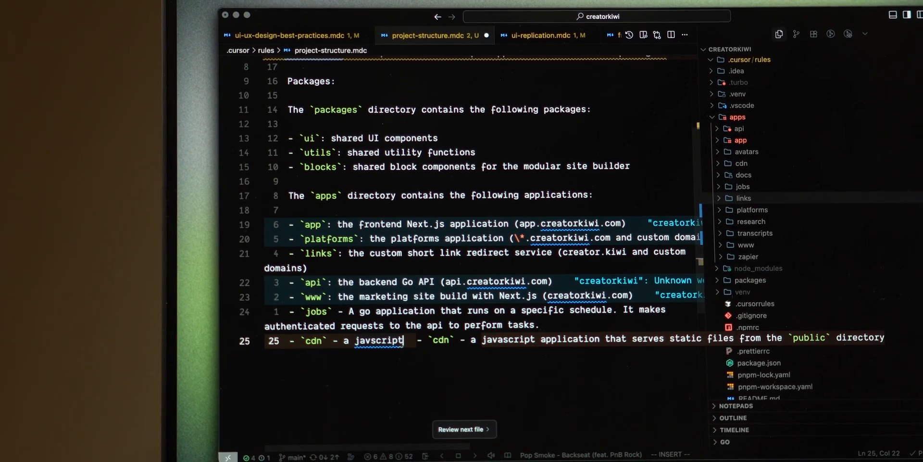
text(tracks clicks and makes new l websites. (cdn.creatorkiwi.com)
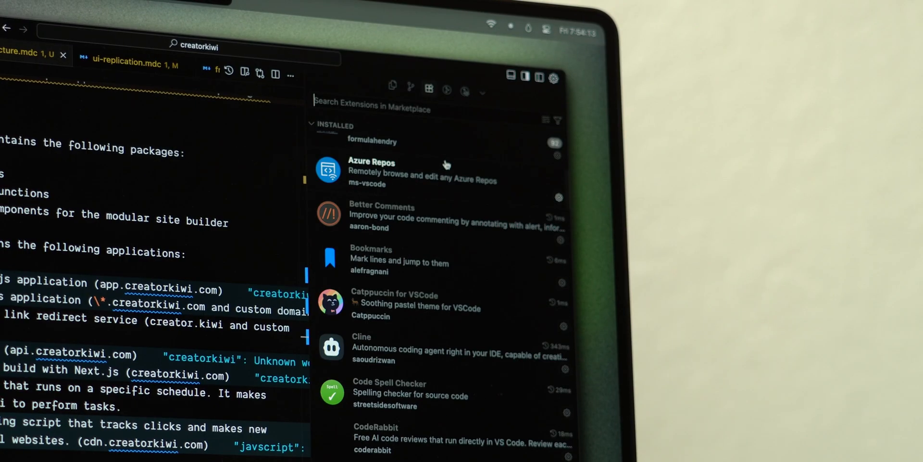
Browse color themes filtered by 'cat' for Catppuccin, then by 'vesper'
scroll(down, 3)
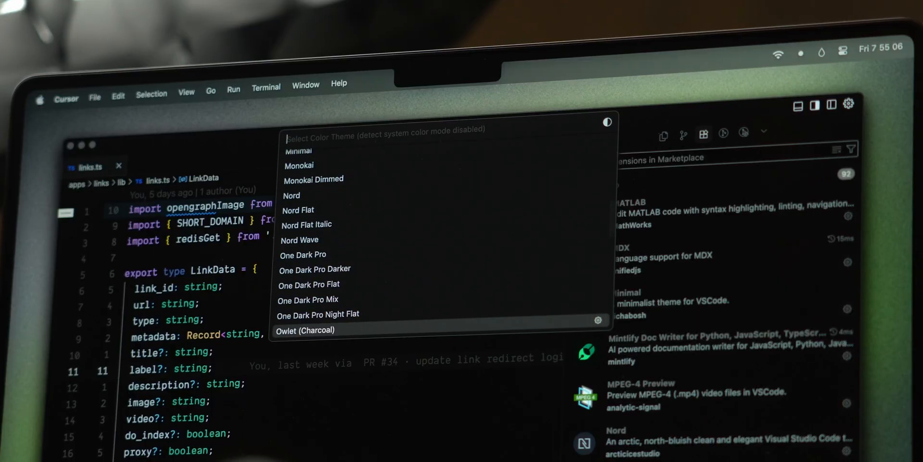
text(cat)
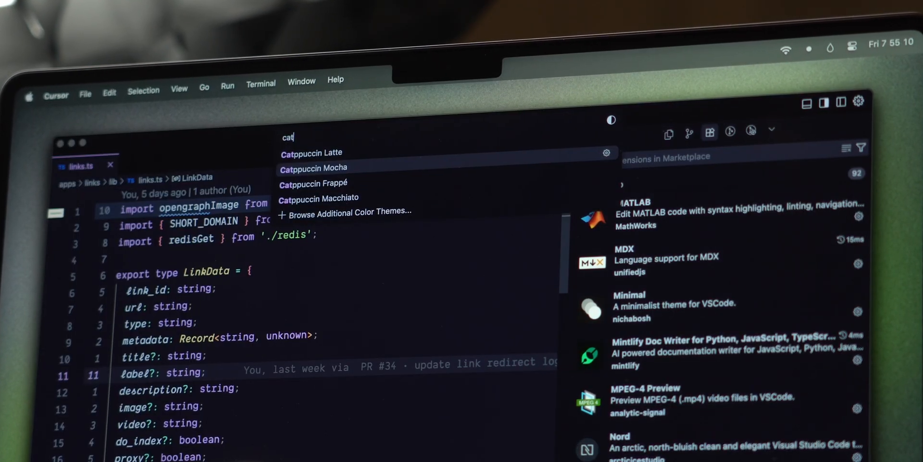
text(vesper)
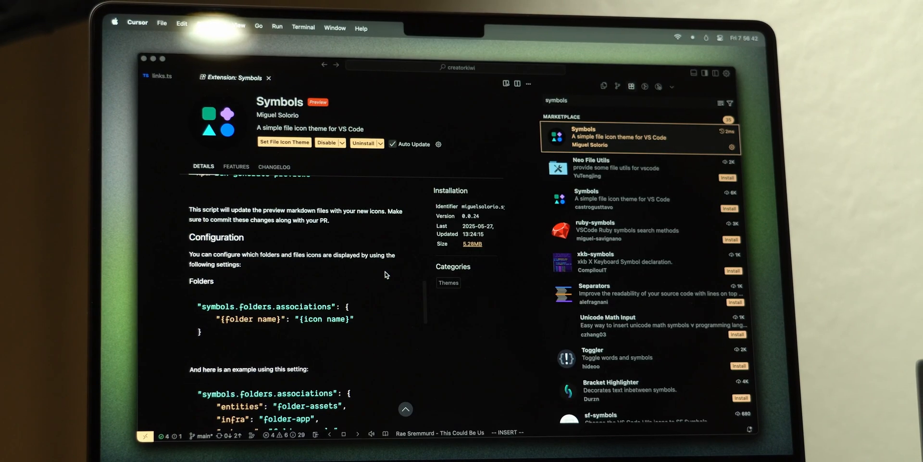
View the Error Lens and NVim extension pages, then return to links.ts
scroll(up, 3)
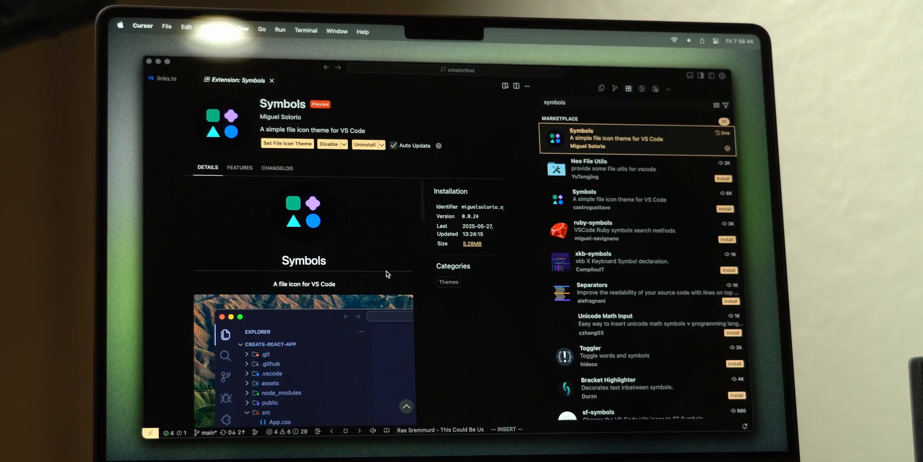
scroll(down, 3)
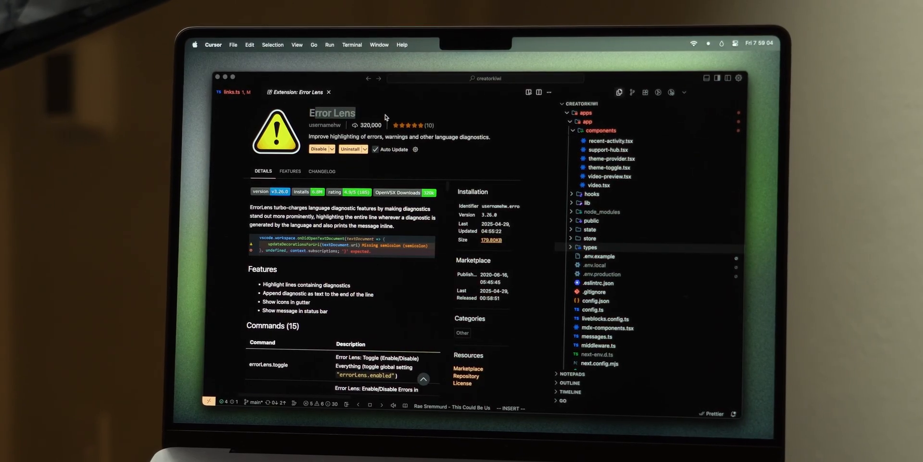
click(226, 92)
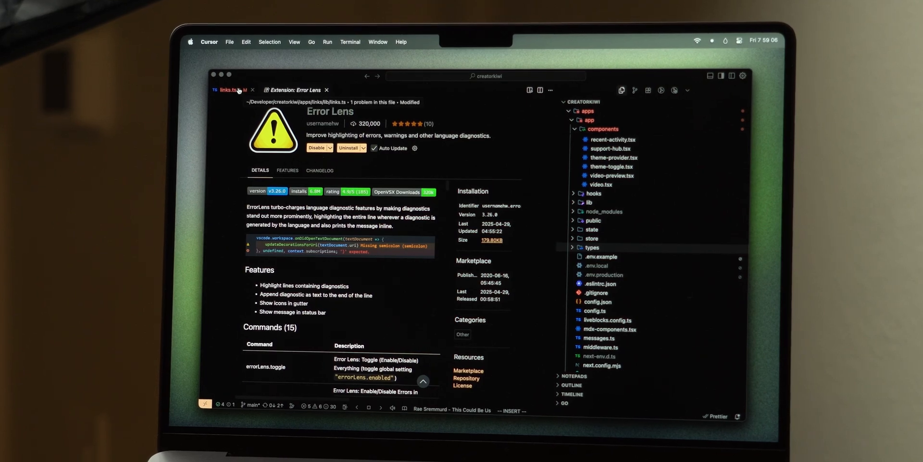
click(226, 89)
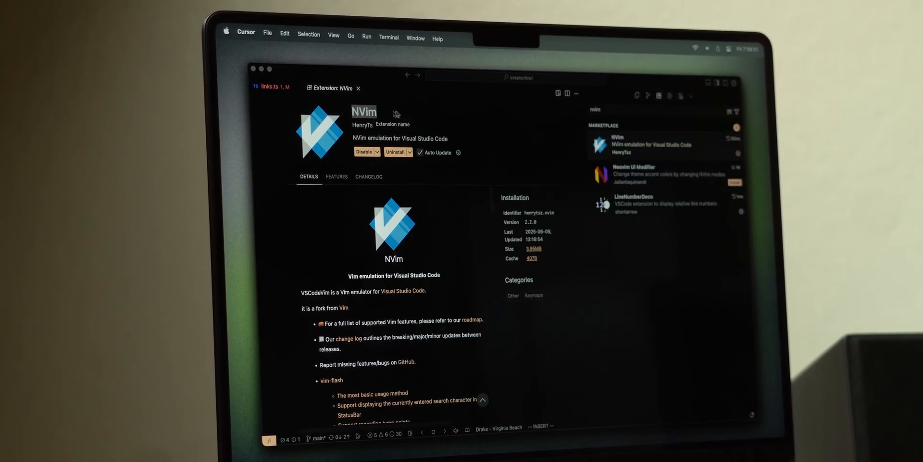
click(269, 87)
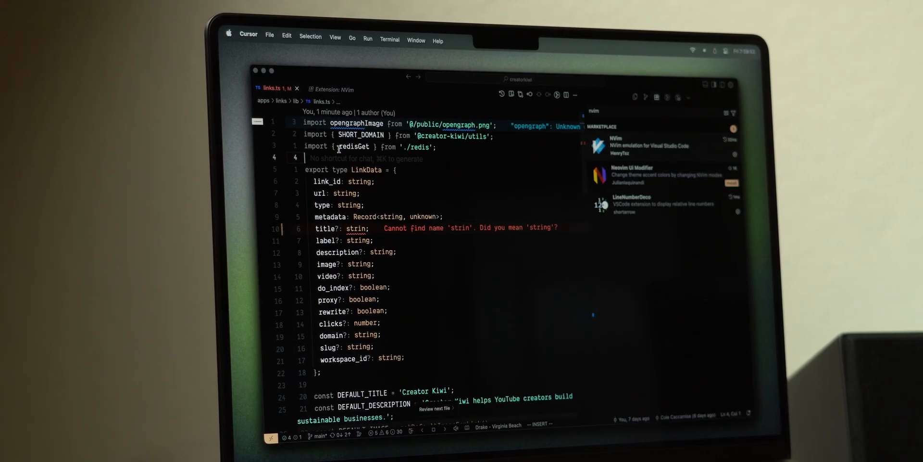